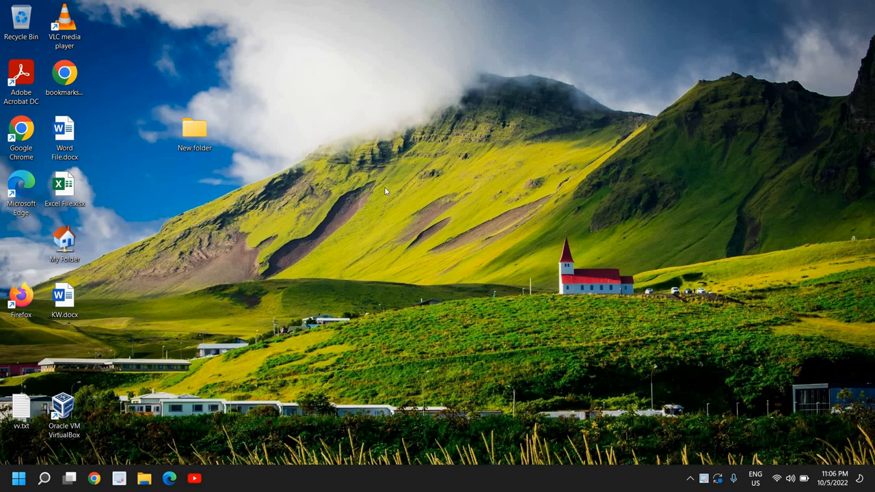
pyautogui.moveTo(345, 239)
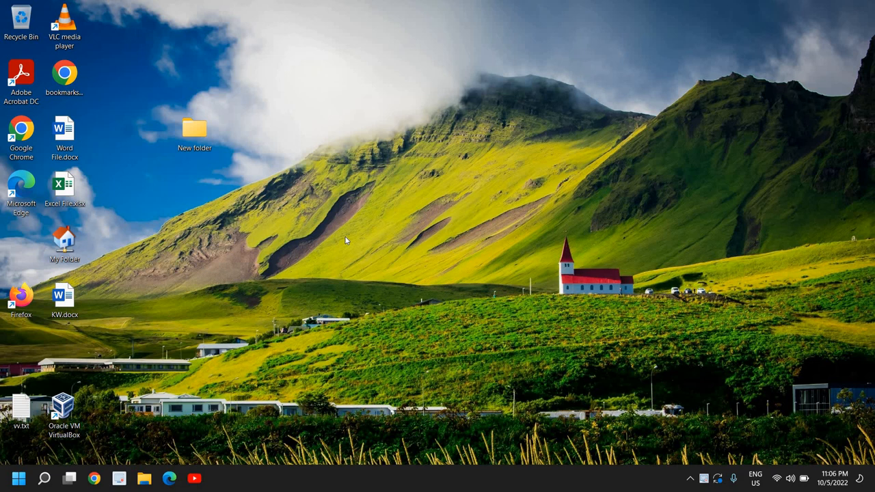
pyautogui.moveTo(303, 98)
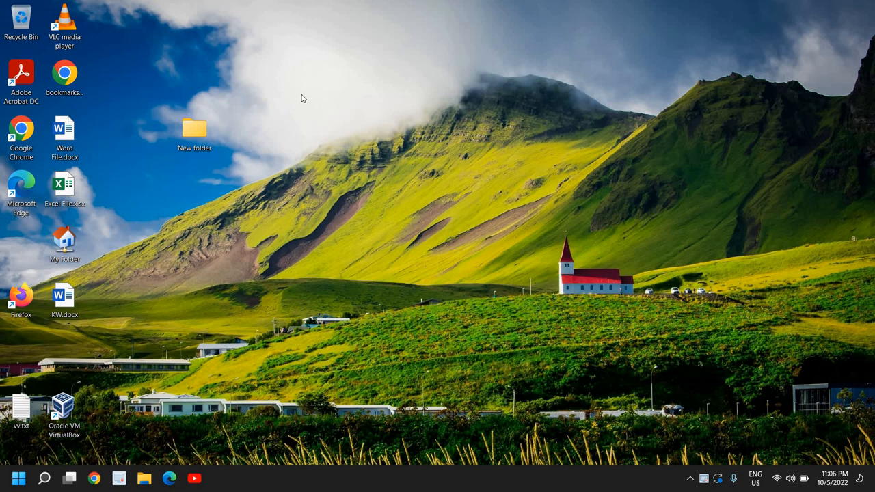
# From the desktop menu, open Display settings and pick the 1920 × 1080 (Recommended) resolution.
pyautogui.rightClick(303, 97)
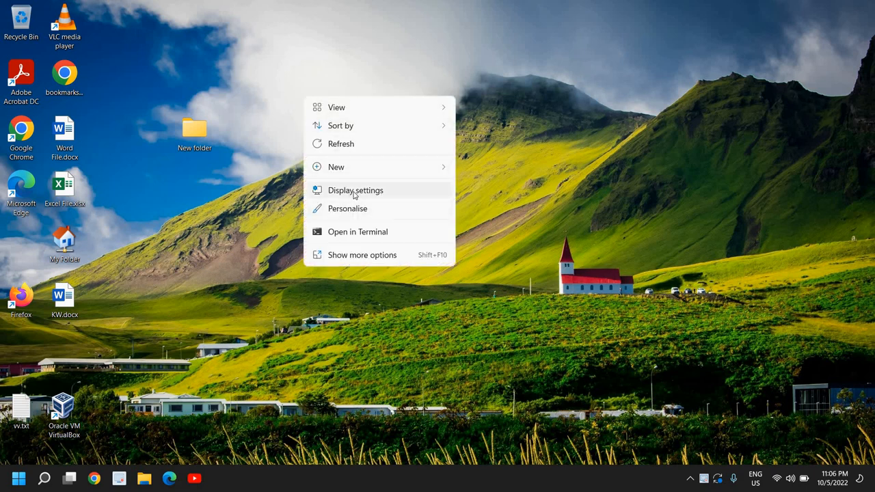
pyautogui.click(355, 190)
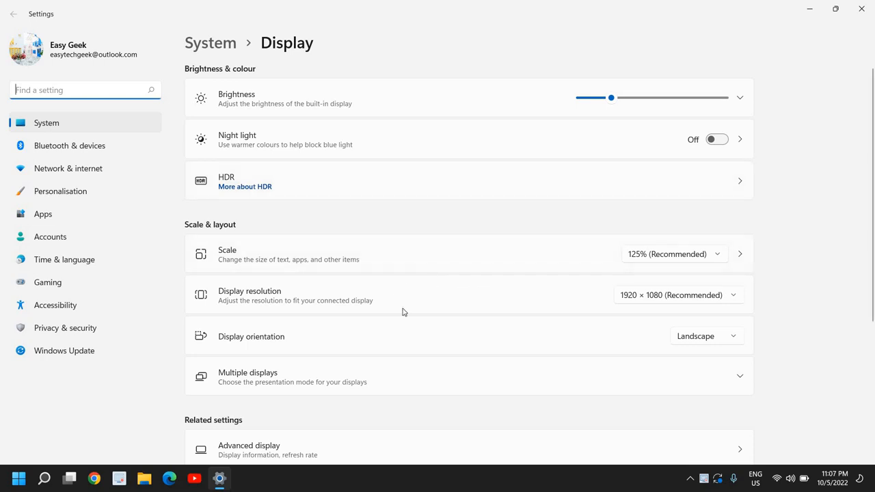
pyautogui.moveTo(286, 314)
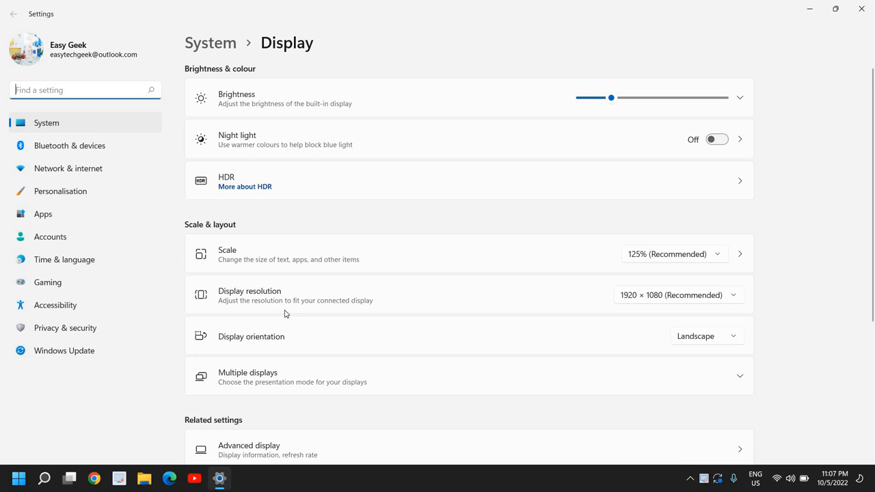
pyautogui.moveTo(640, 306)
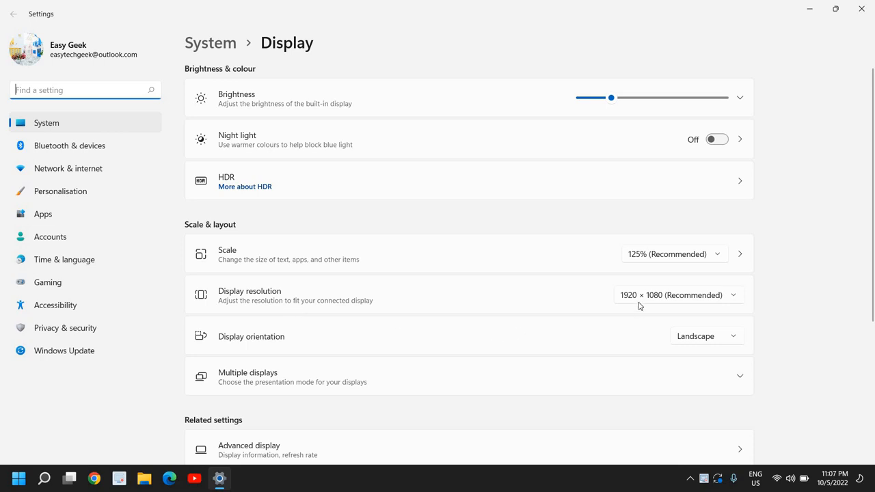
pyautogui.click(677, 295)
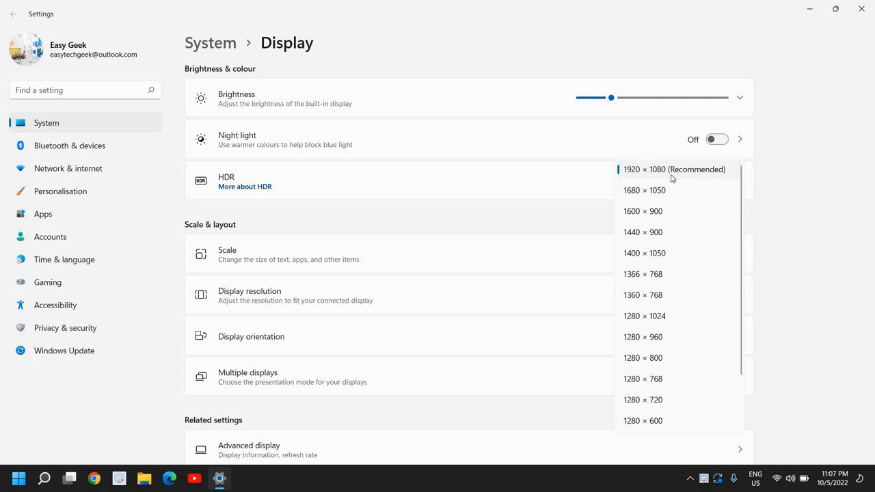
pyautogui.moveTo(688, 177)
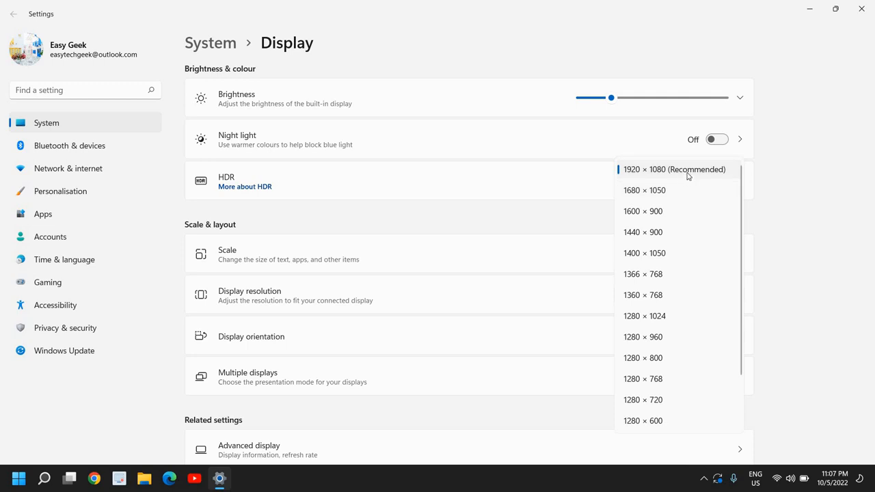
pyautogui.click(673, 169)
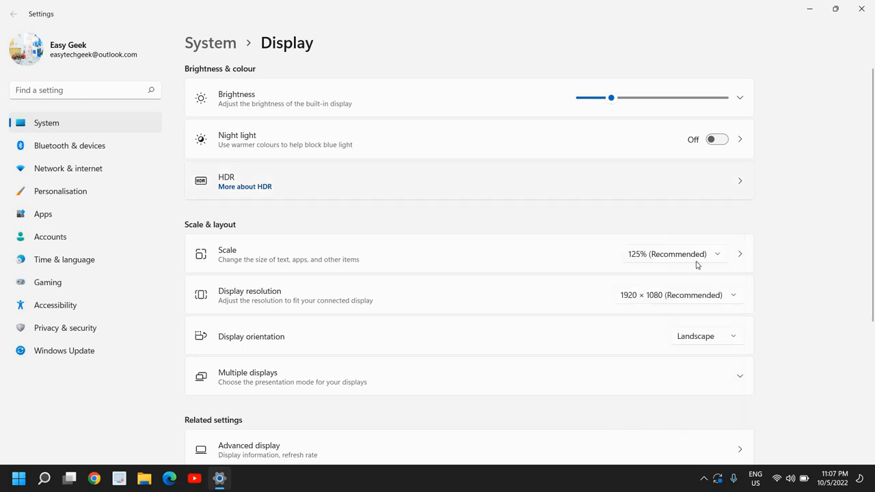
pyautogui.click(677, 295)
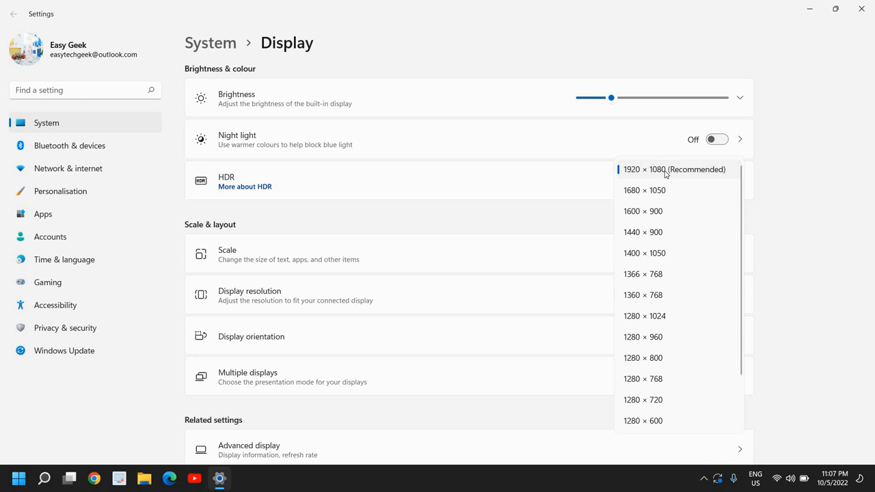
pyautogui.click(674, 169)
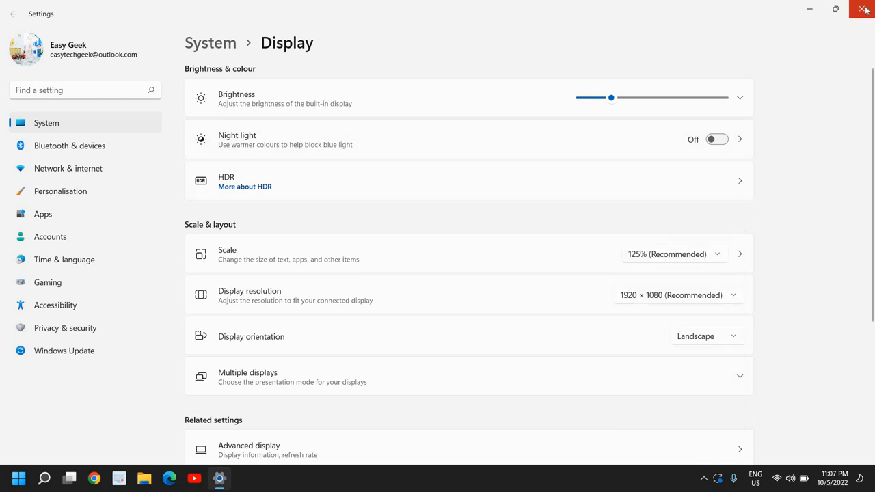
# Close the Display settings window to return to the desktop.
pyautogui.click(864, 9)
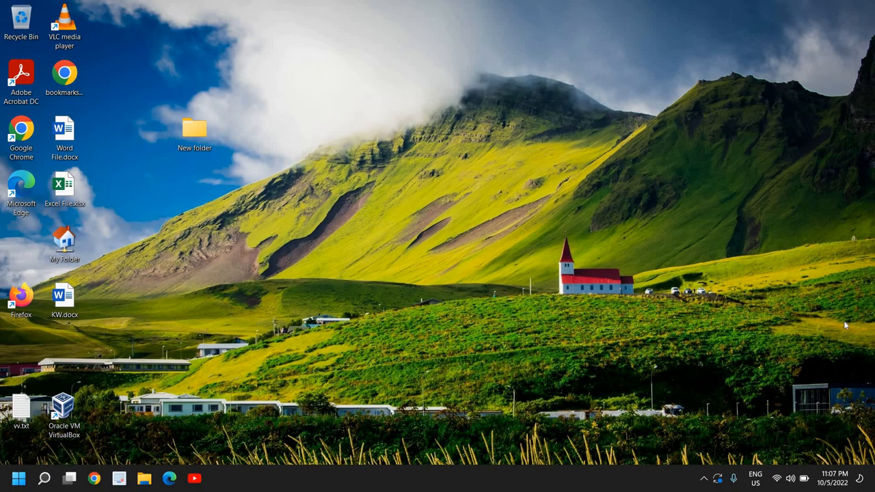
pyautogui.moveTo(424, 287)
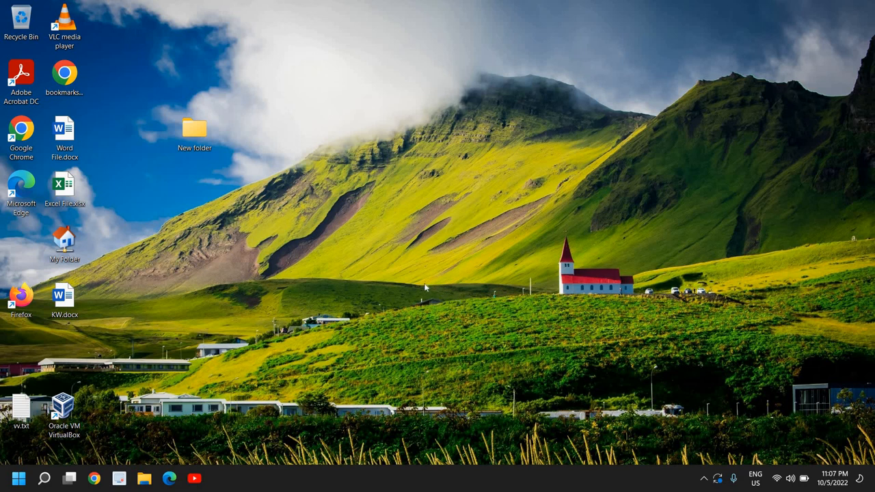
pyautogui.moveTo(360, 258)
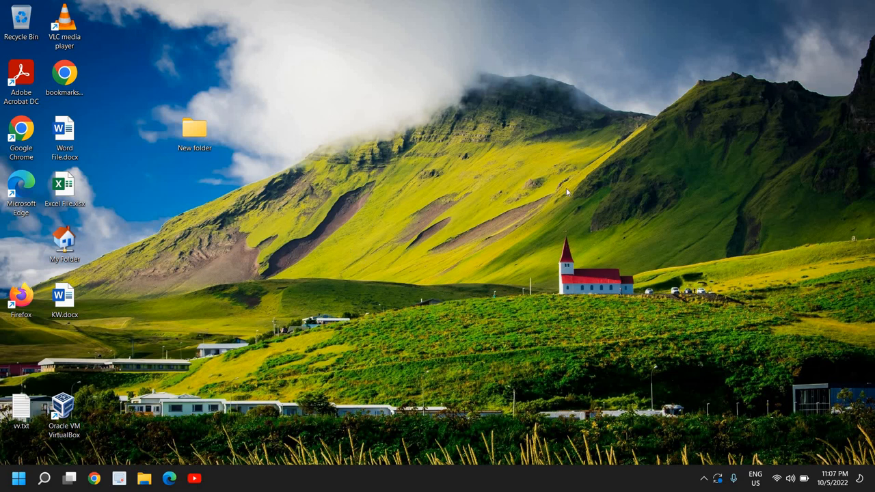
pyautogui.moveTo(429, 183)
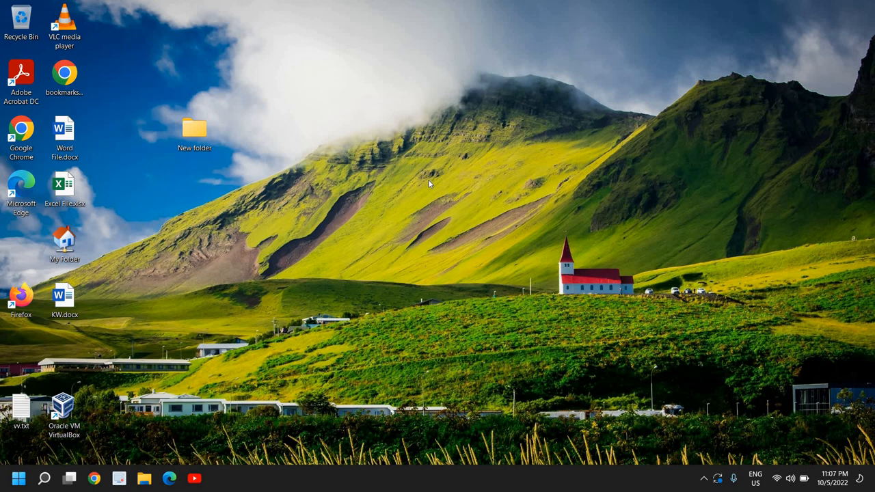
pyautogui.moveTo(419, 287)
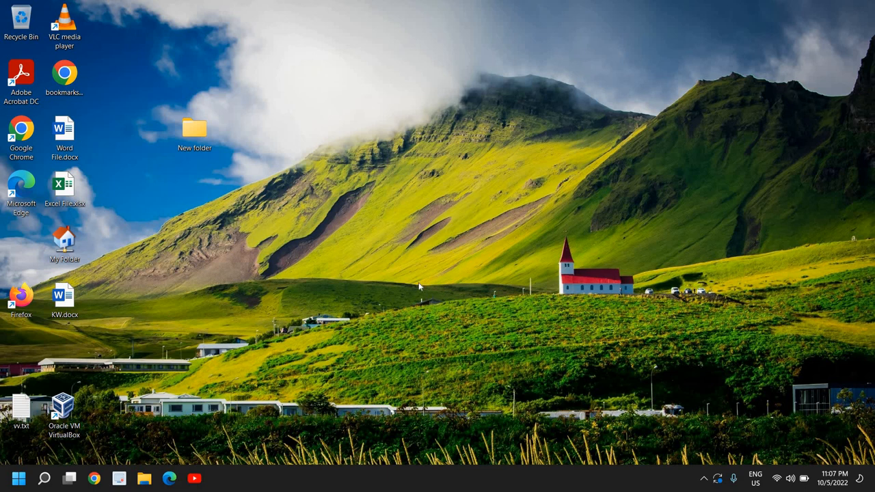
pyautogui.moveTo(292, 323)
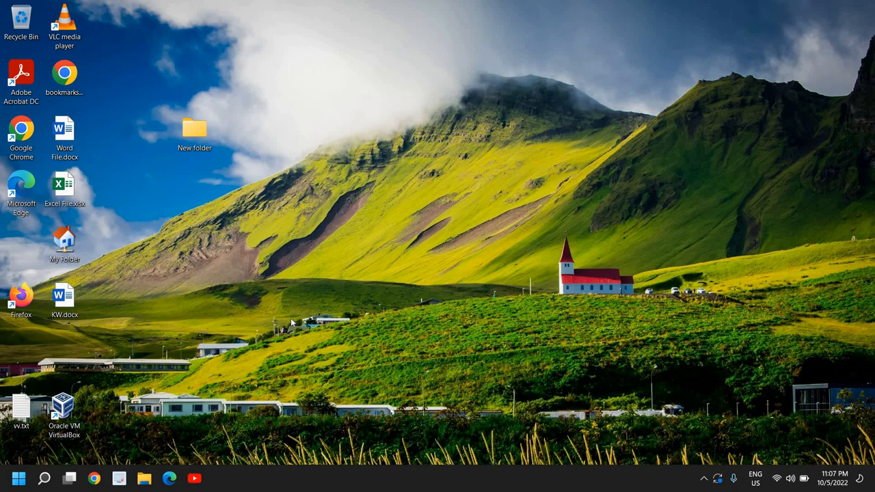
pyautogui.moveTo(295, 301)
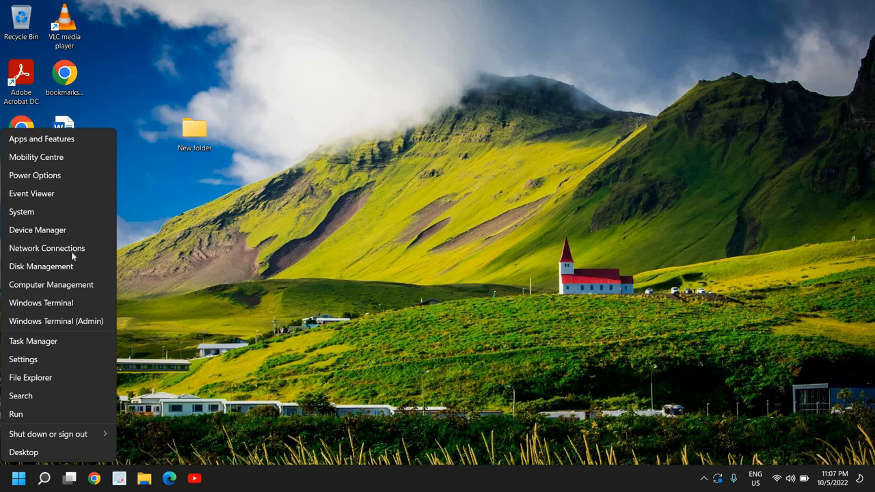
# Launch Device Manager from the quick link menu.
pyautogui.click(461, 273)
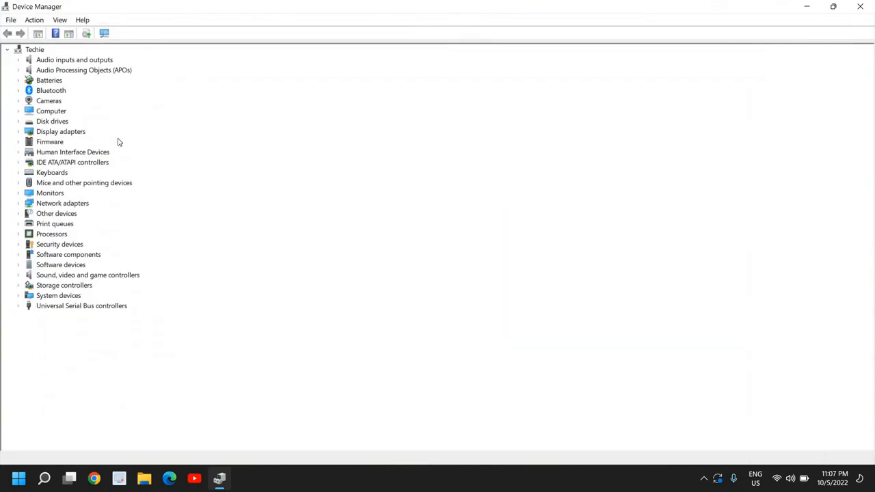
pyautogui.moveTo(48, 240)
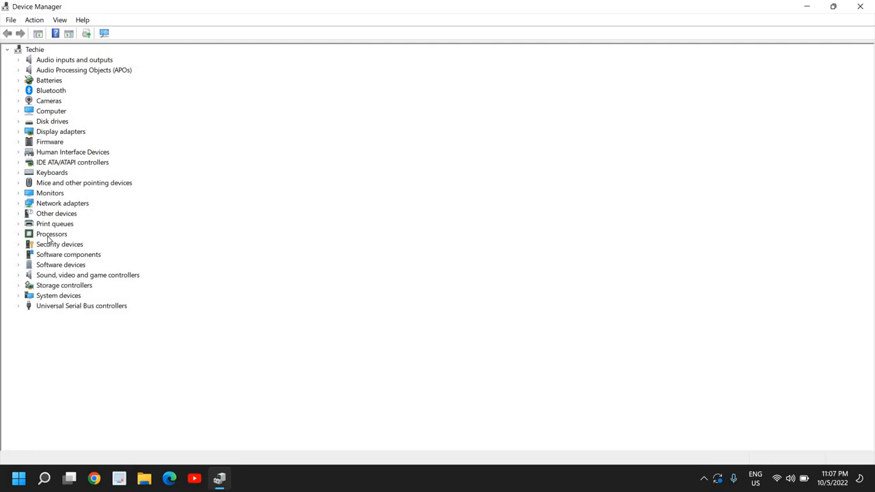
pyautogui.moveTo(233, 165)
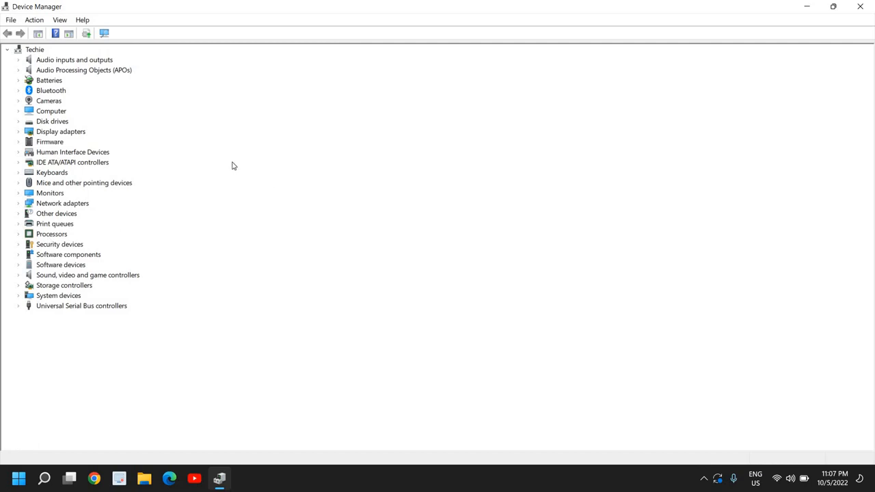
pyautogui.moveTo(87, 138)
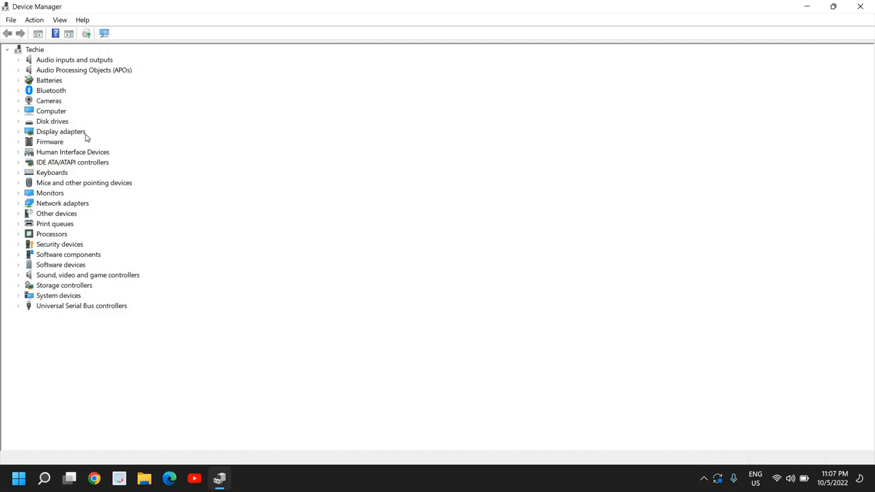
pyautogui.moveTo(48, 200)
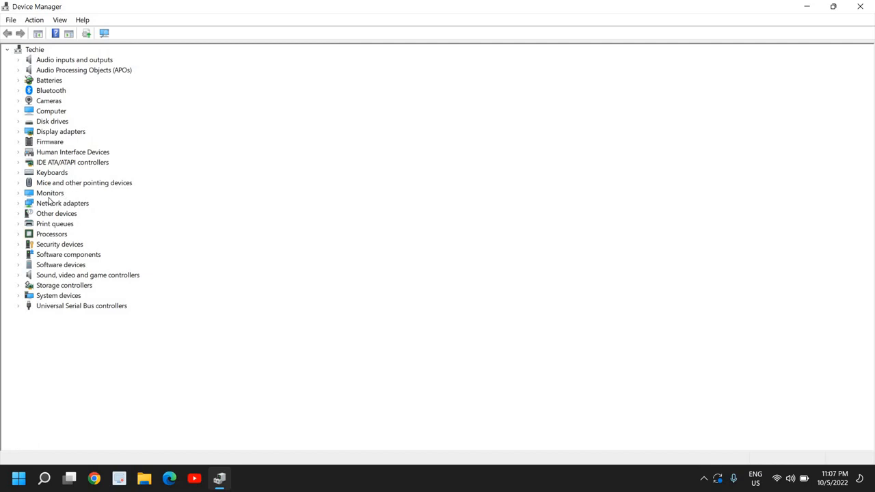
# Run an automatic driver search for Intel(R) UHD Graphics under Display adapters, then close.
pyautogui.click(18, 131)
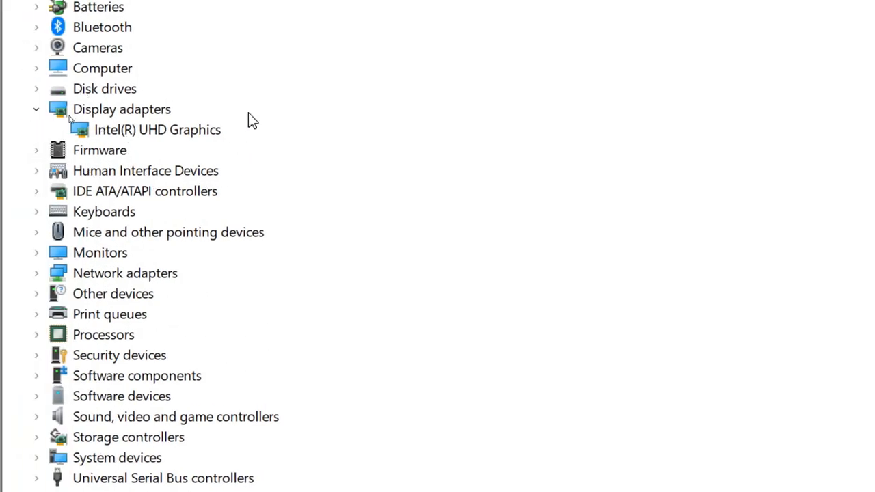
pyautogui.moveTo(178, 143)
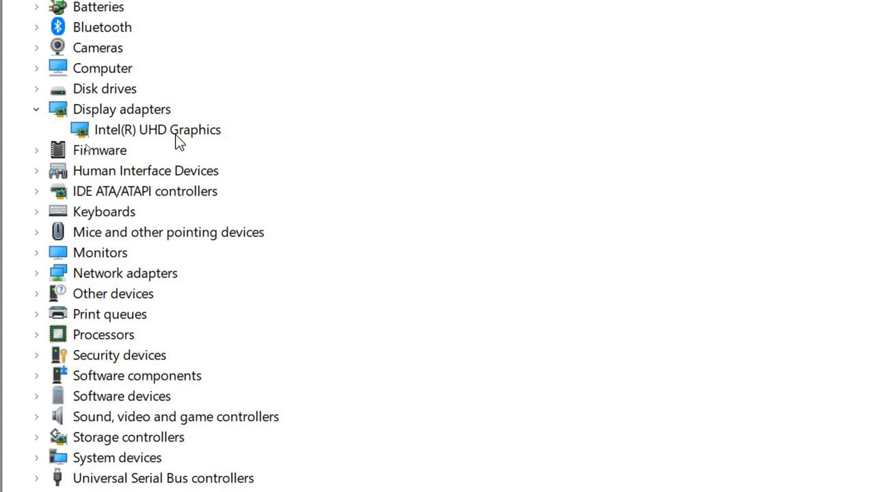
pyautogui.moveTo(133, 140)
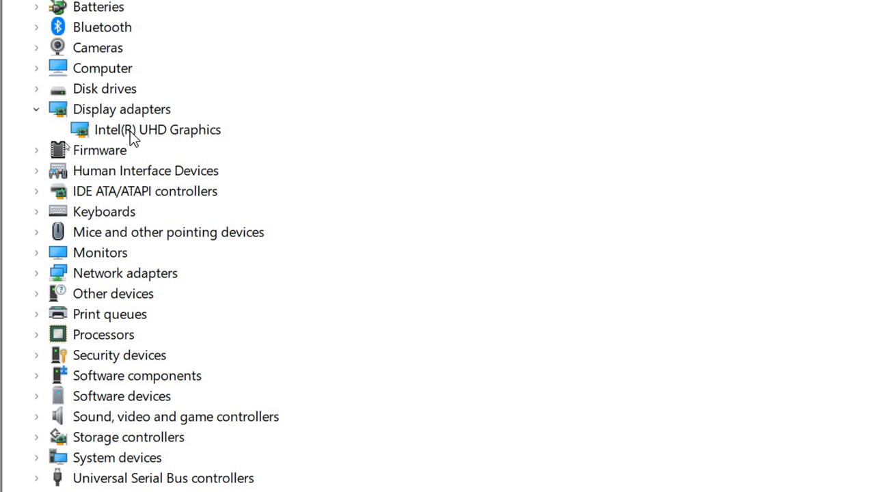
pyautogui.moveTo(101, 152)
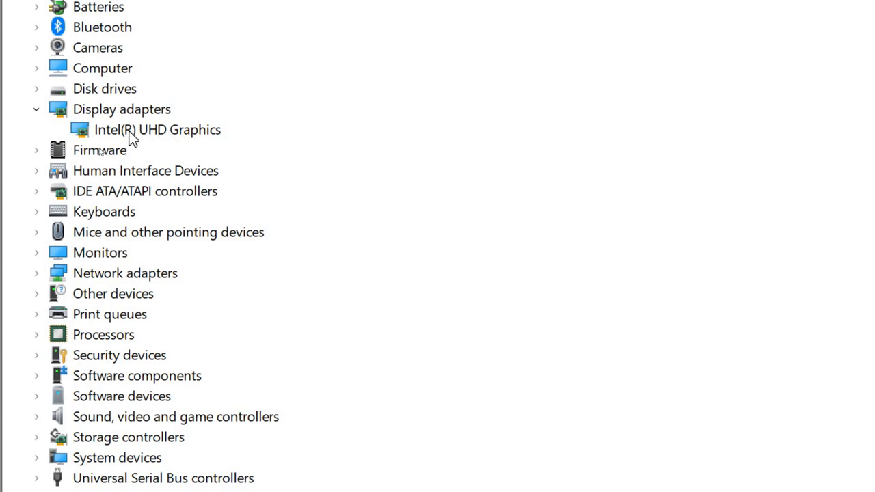
pyautogui.click(157, 129)
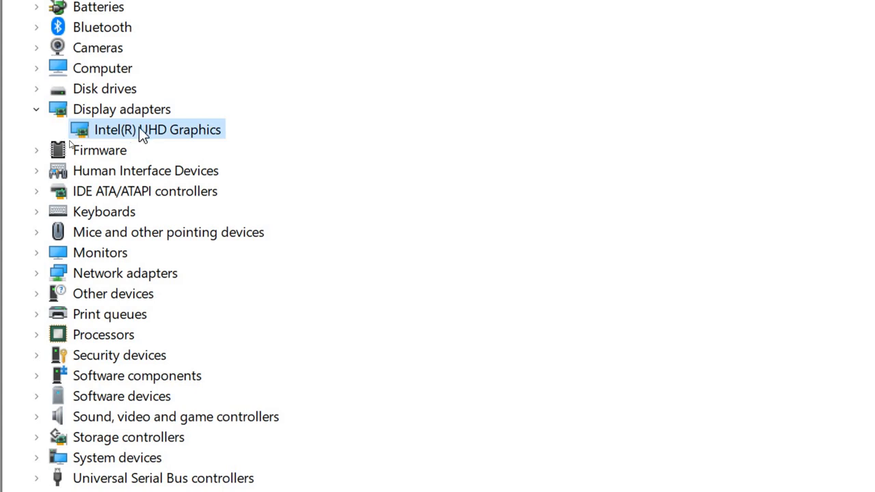
pyautogui.rightClick(157, 130)
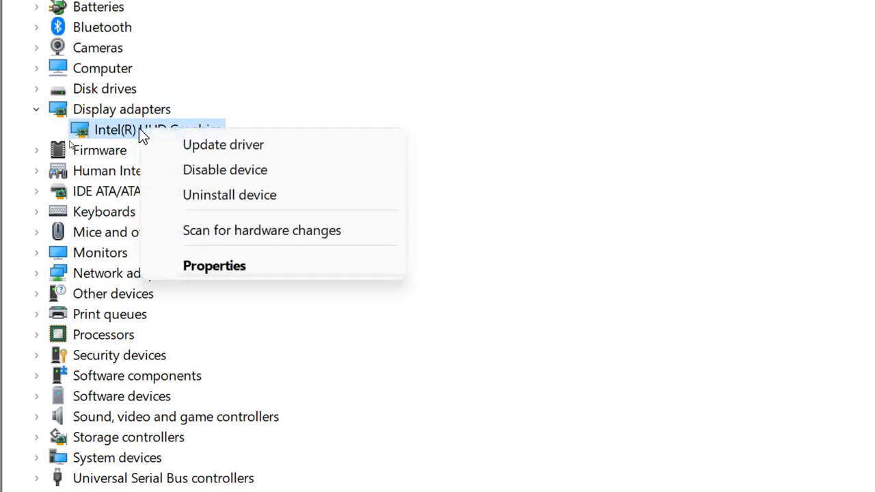
pyautogui.click(223, 144)
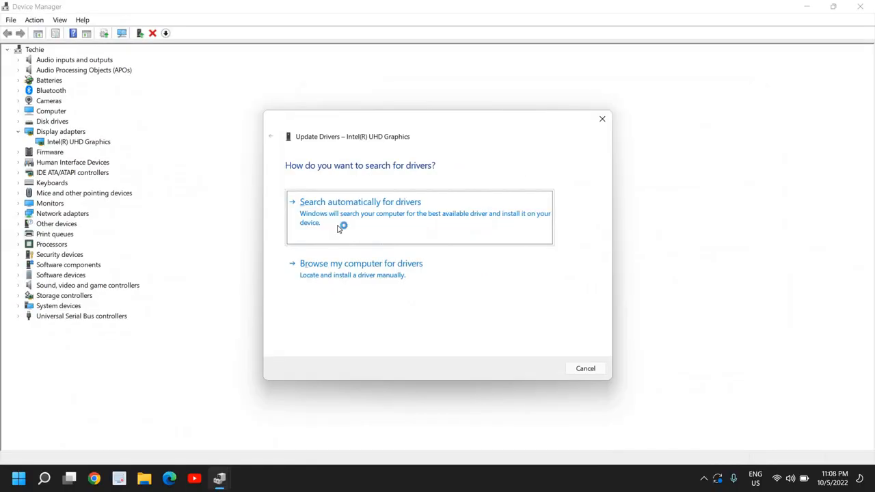
pyautogui.click(360, 201)
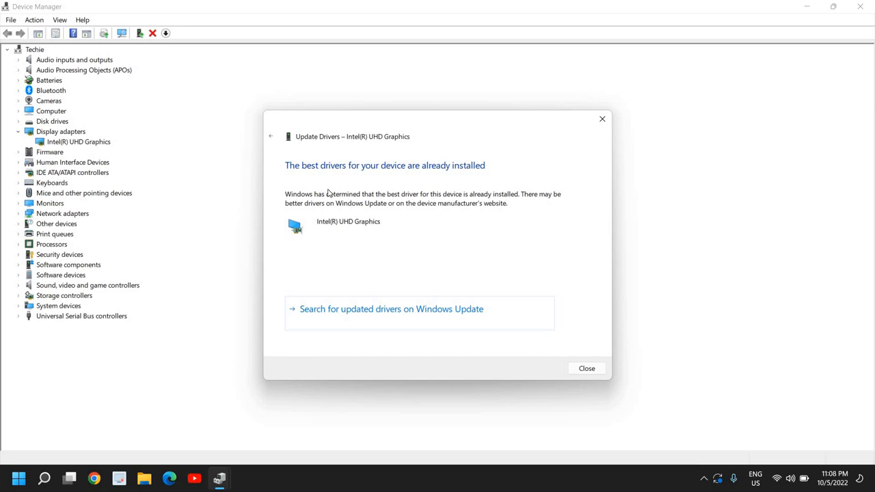
pyautogui.moveTo(429, 195)
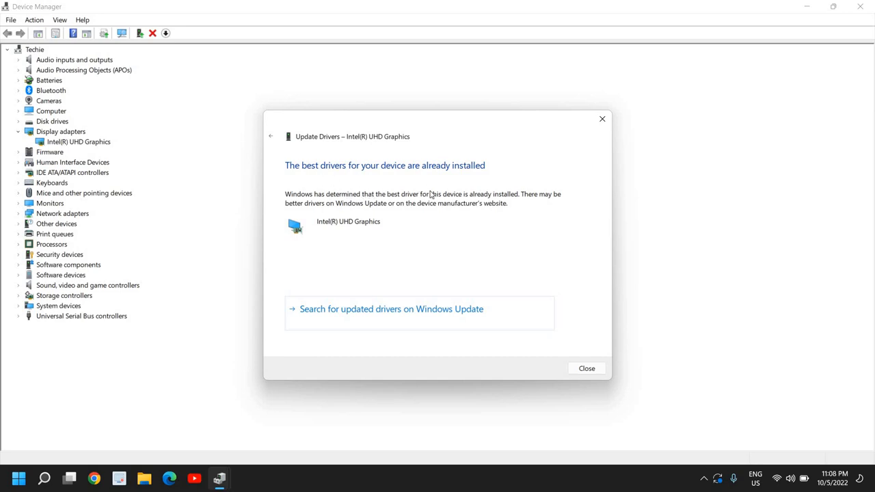
pyautogui.click(586, 368)
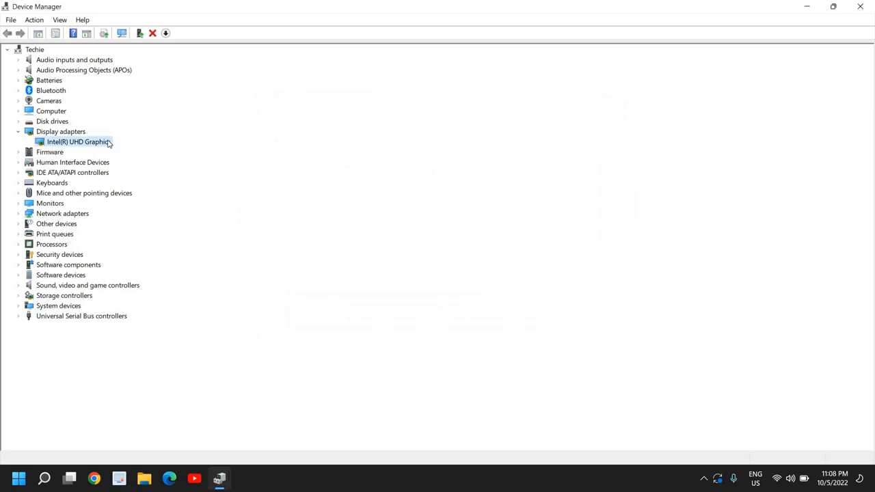
pyautogui.rightClick(79, 142)
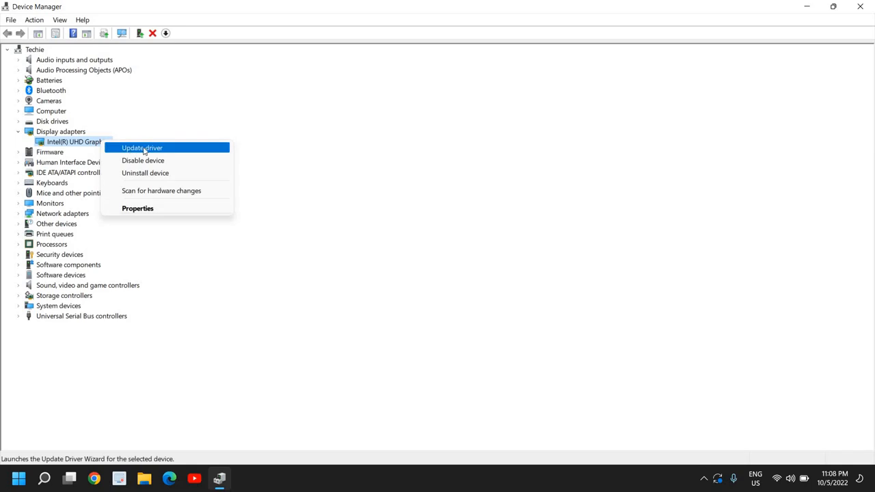
pyautogui.click(141, 147)
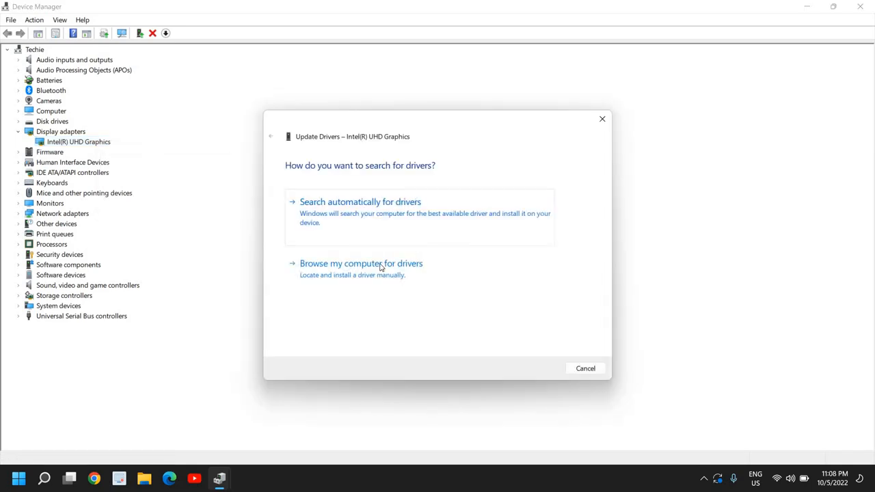
pyautogui.click(360, 263)
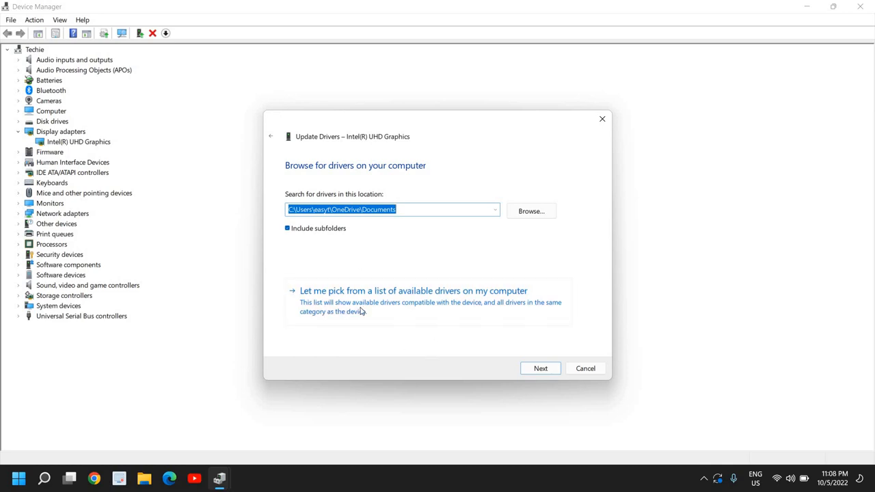
pyautogui.click(413, 291)
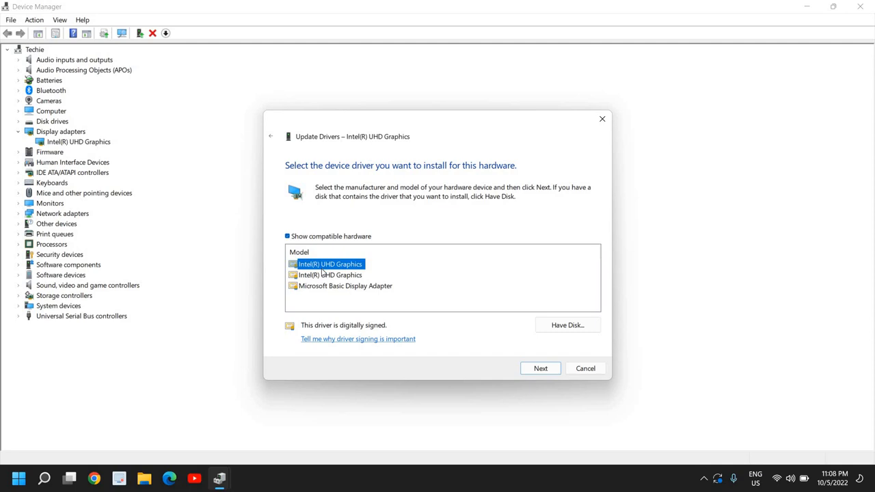
pyautogui.moveTo(385, 294)
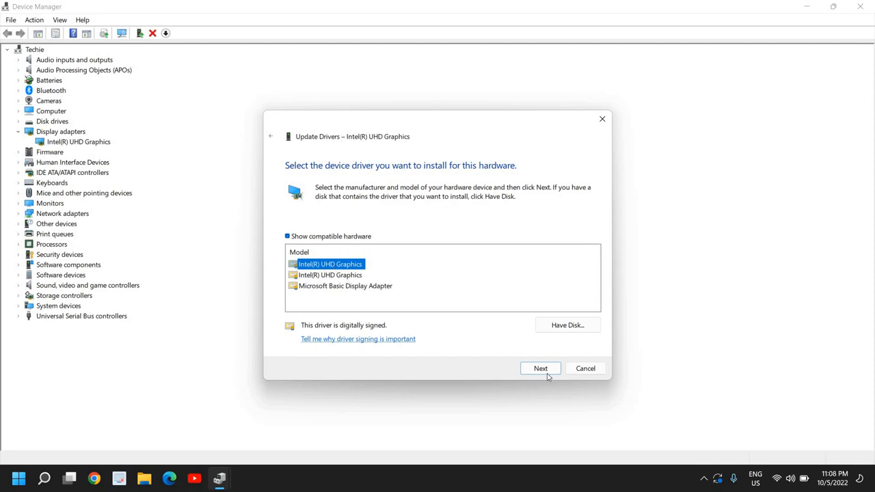
pyautogui.moveTo(461, 309)
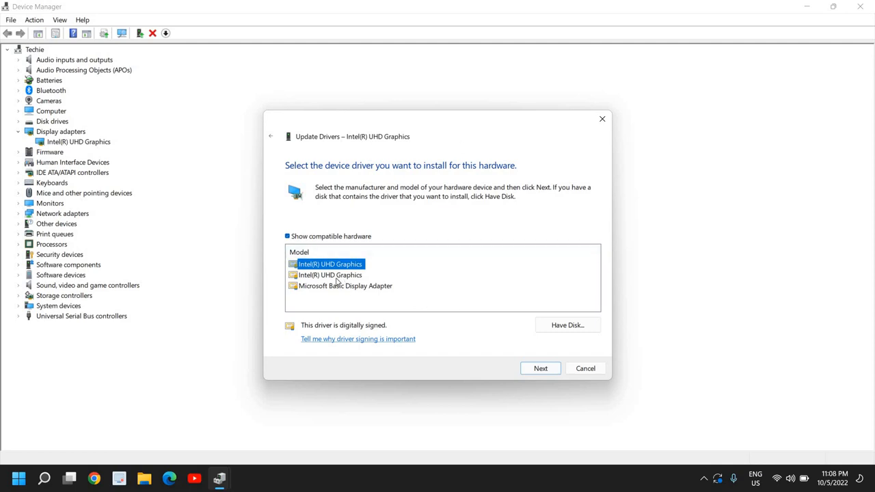
pyautogui.click(331, 275)
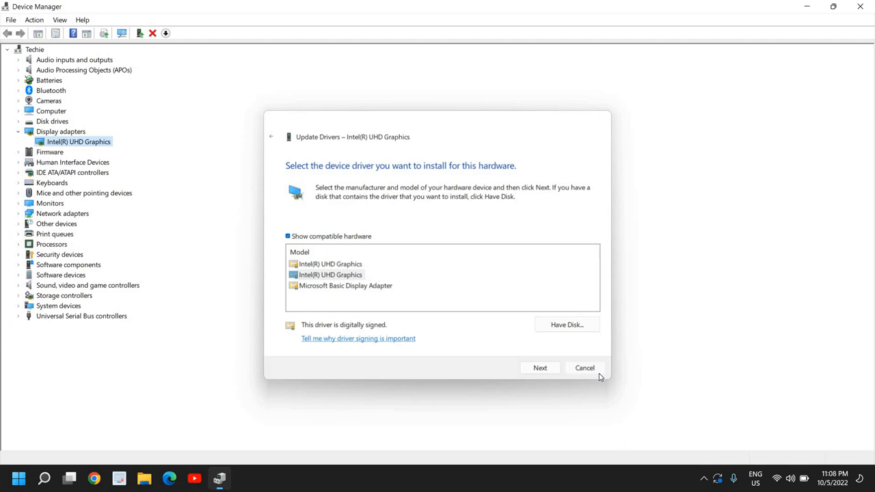
pyautogui.click(585, 368)
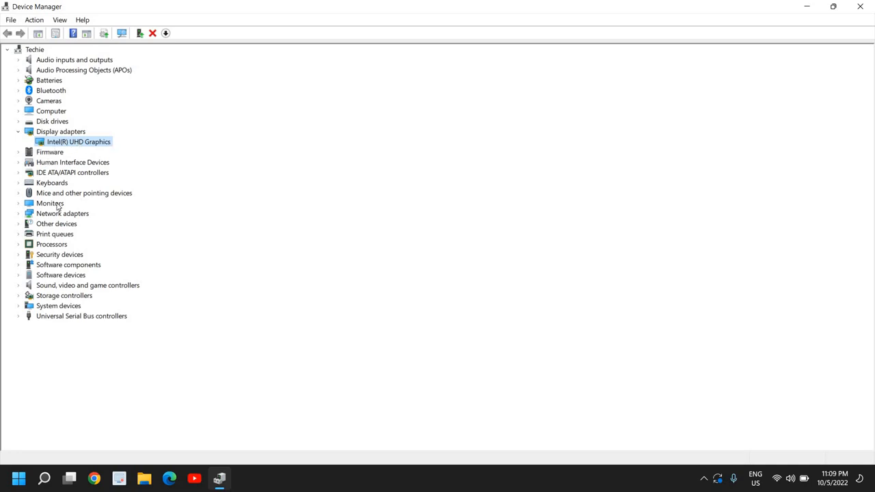
# Run an automatic driver search for Generic PnP Monitor under Monitors, then close.
pyautogui.click(18, 203)
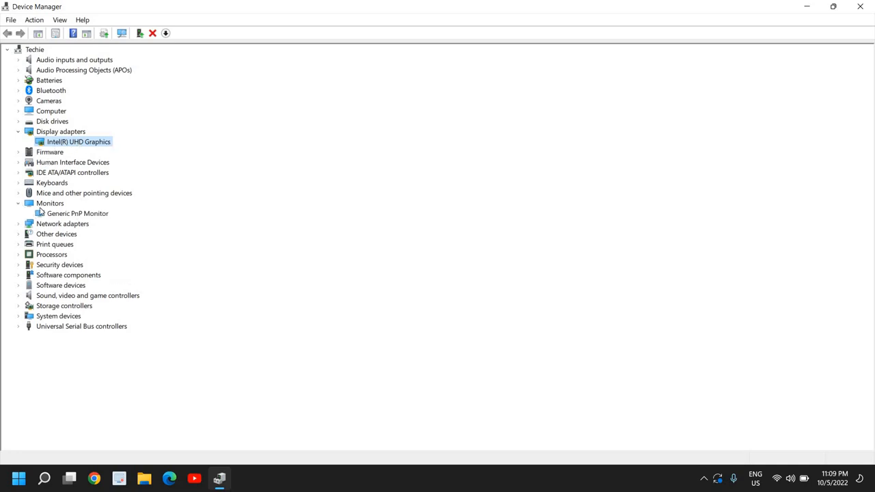
pyautogui.click(50, 203)
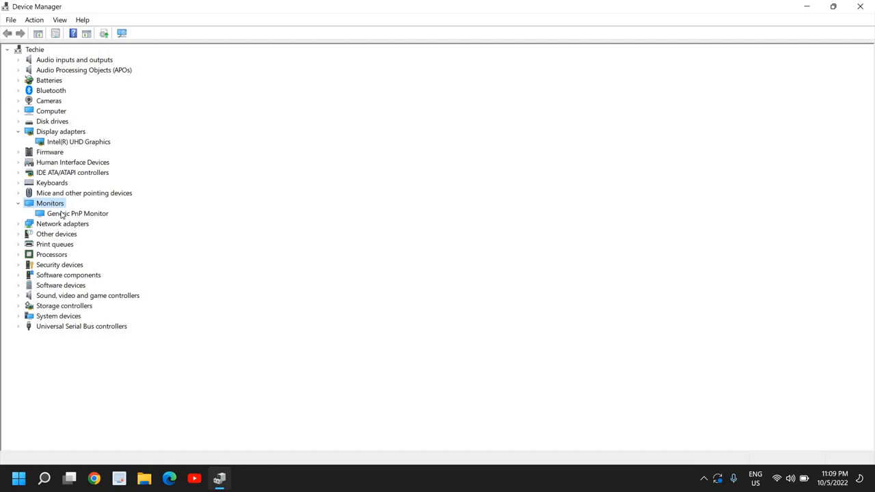
pyautogui.rightClick(78, 213)
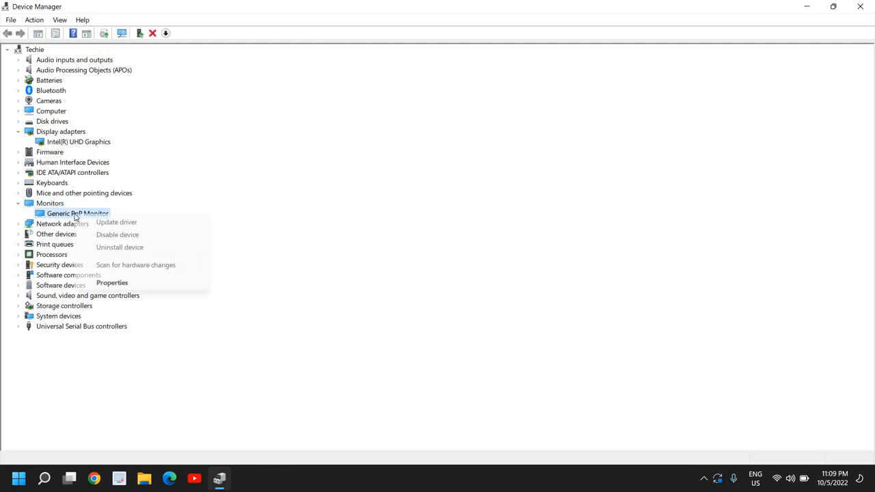
pyautogui.click(117, 222)
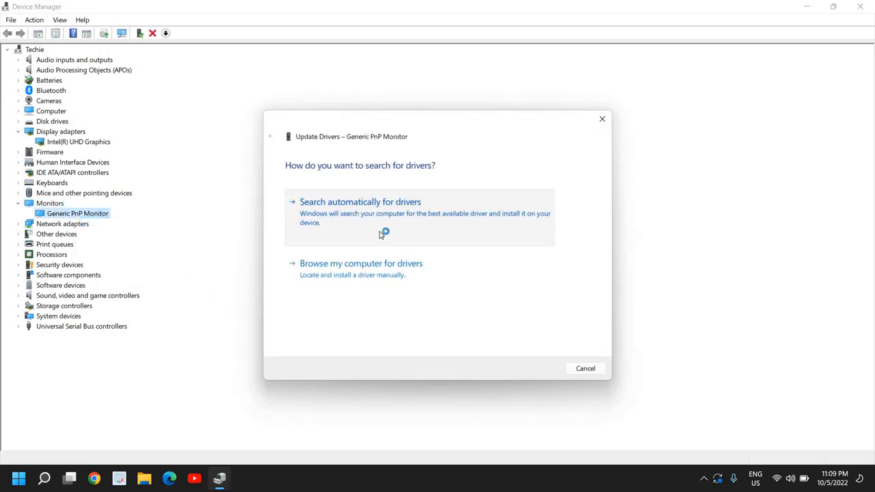
pyautogui.click(360, 202)
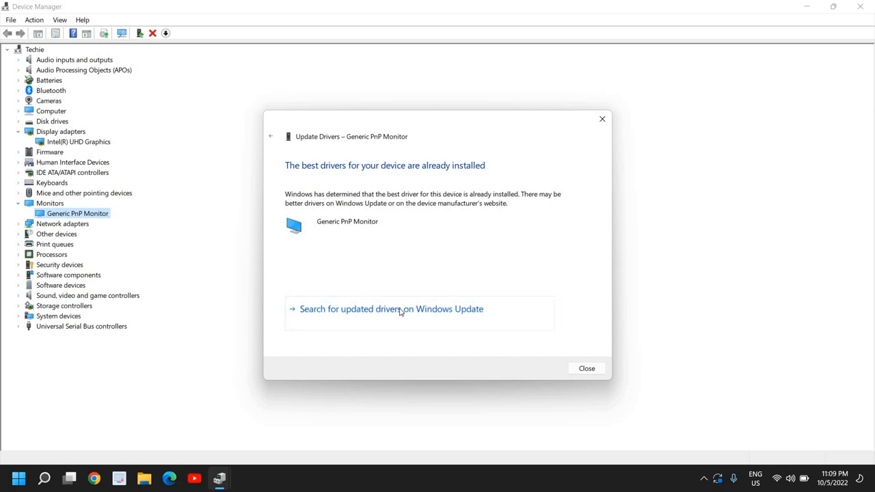
pyautogui.moveTo(337, 331)
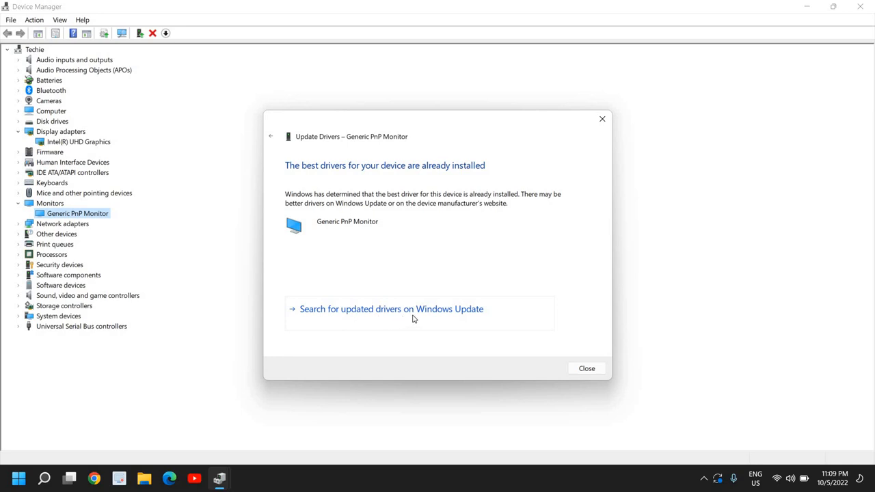
pyautogui.moveTo(586, 368)
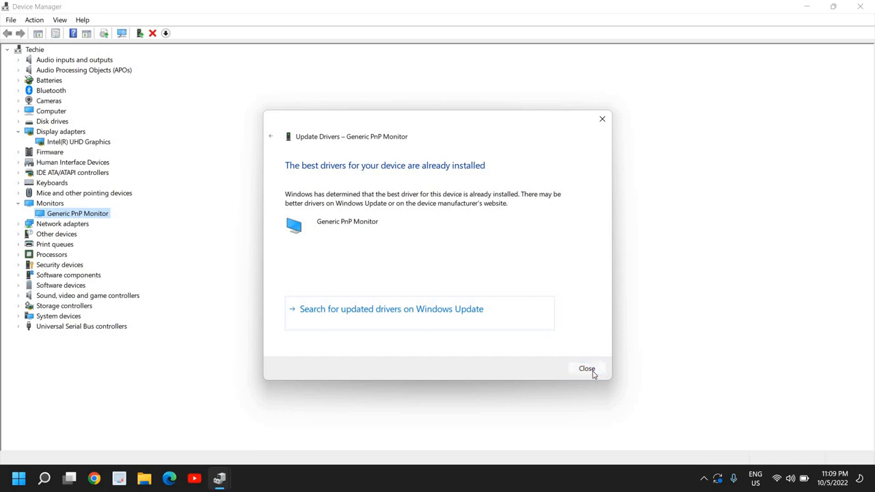
pyautogui.click(586, 369)
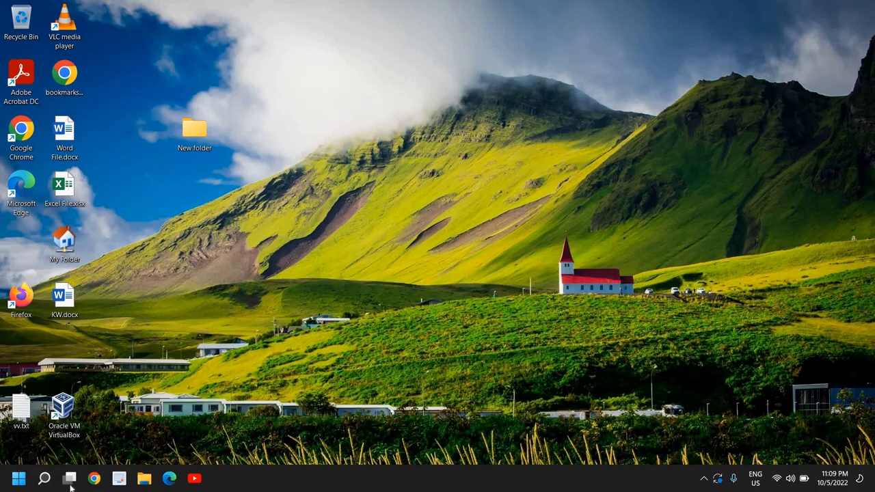
# Search Windows and open the Windows Update settings page from the results.
pyautogui.click(44, 478)
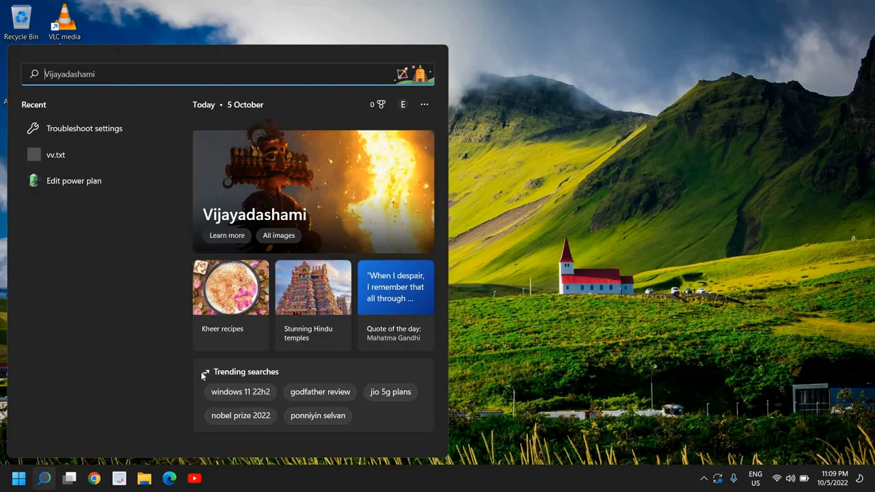
pyautogui.write('windows Tools')
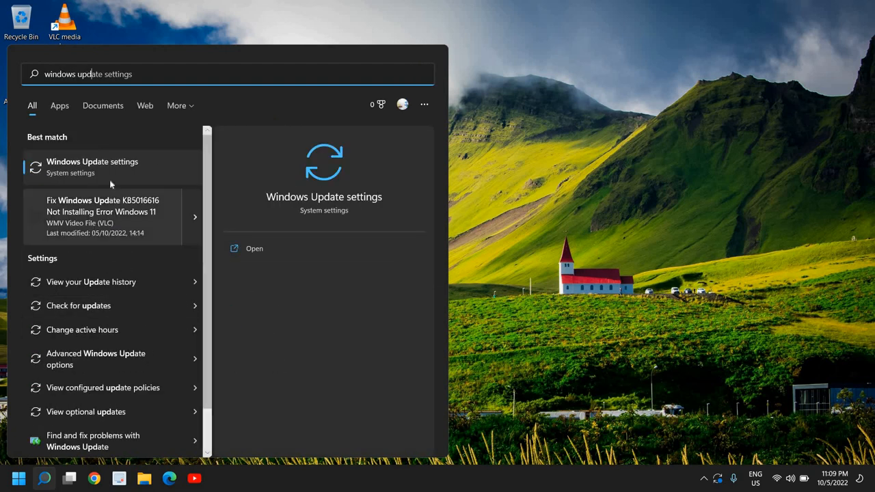
pyautogui.click(92, 167)
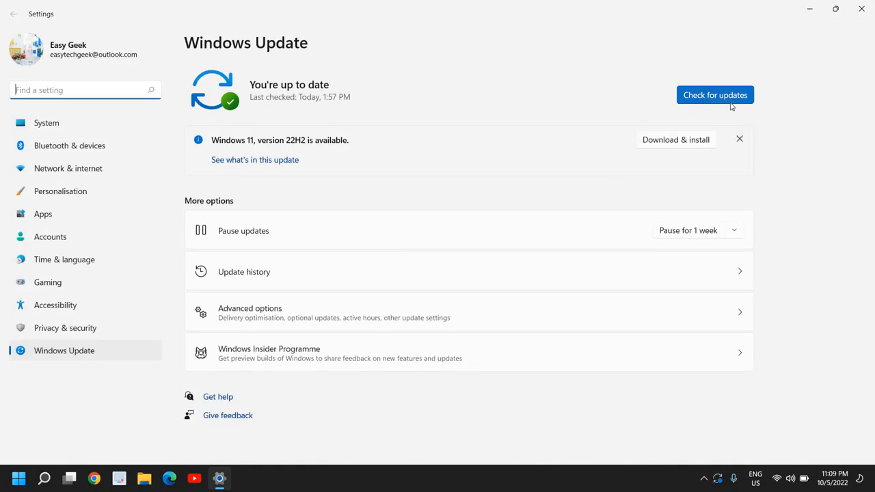
pyautogui.moveTo(317, 160)
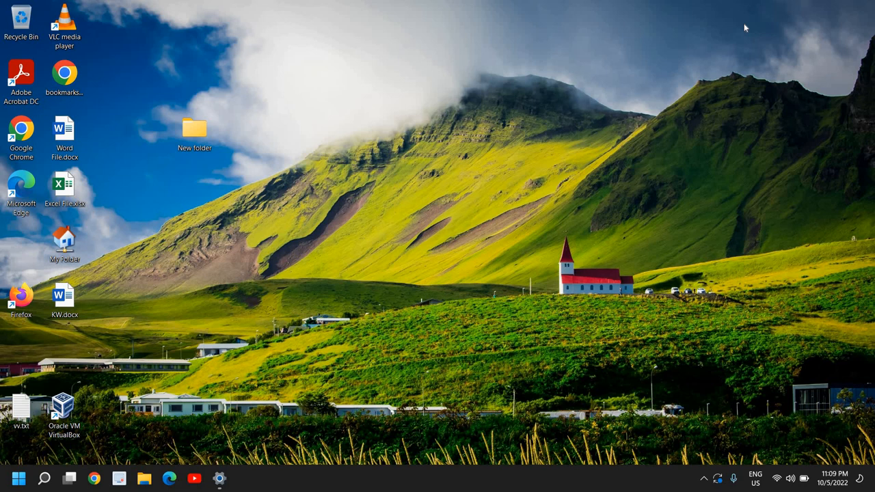
pyautogui.moveTo(373, 85)
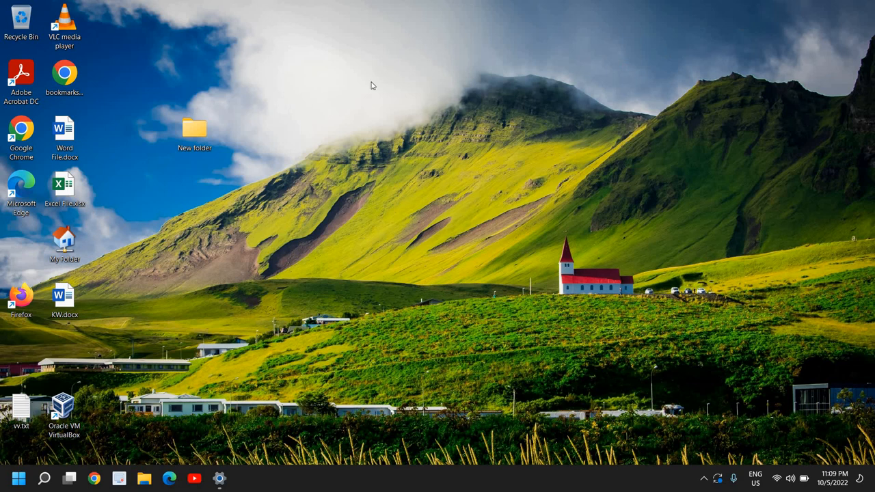
pyautogui.moveTo(410, 221)
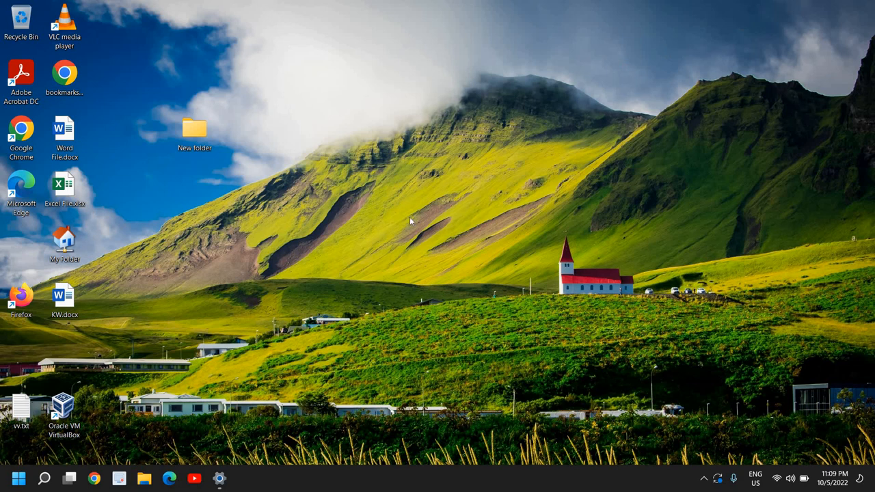